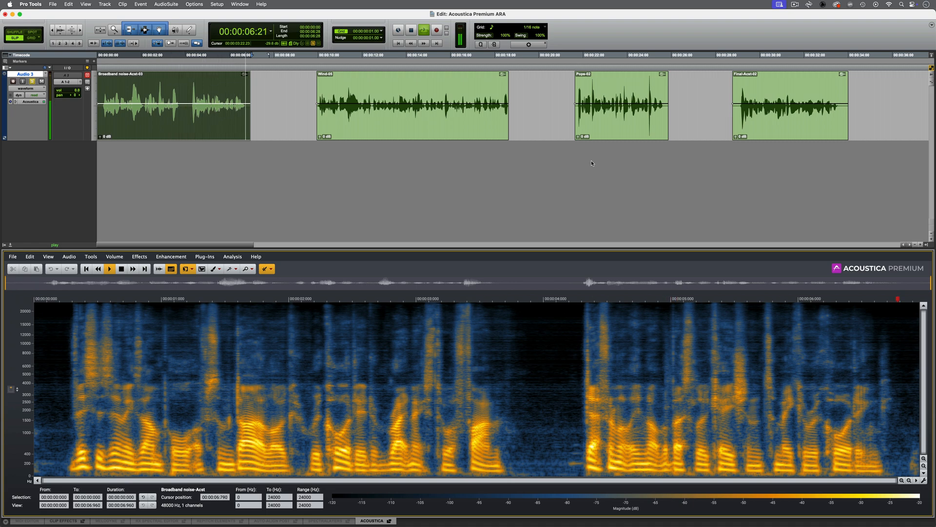
- Review Acoustica's audio repair processes before removing it from the dialogue track
{"action": "left_click", "coordinate": [290, 62]}
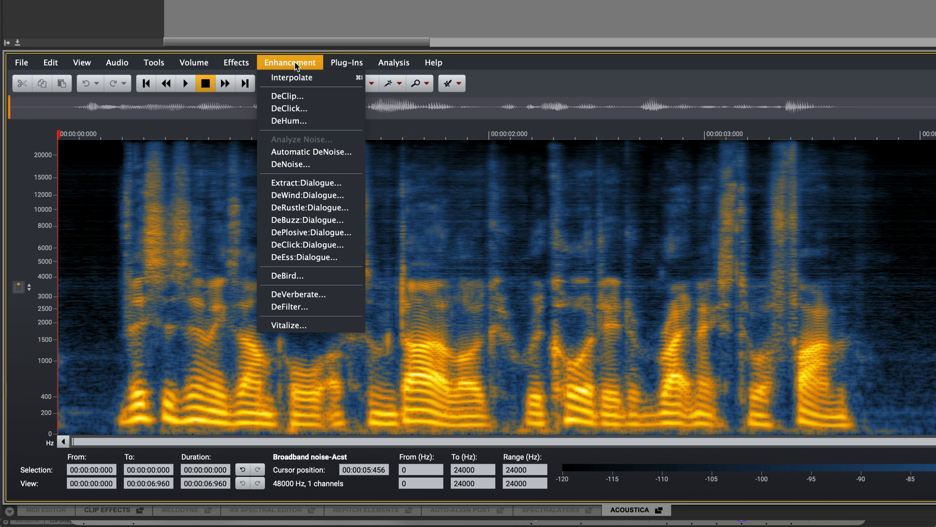
{"action": "mouse_move", "coordinate": [289, 109]}
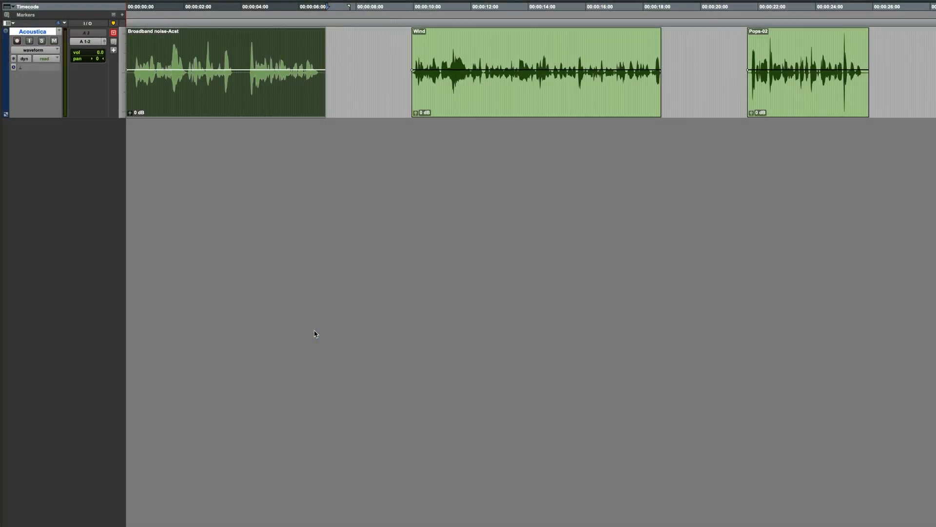
- Reassign Acoustica to the dialogue track so the Broadband noise clip reopens in its editor
{"action": "right_click", "coordinate": [186, 99]}
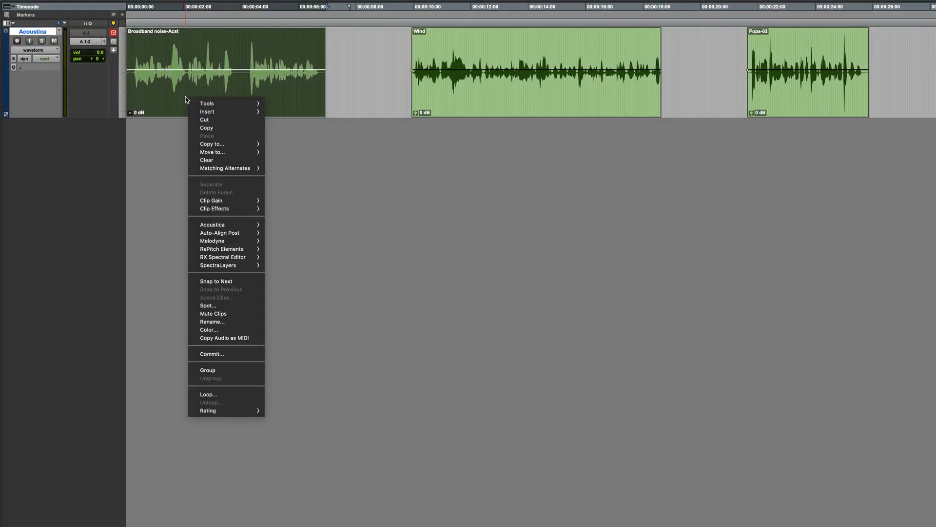
{"action": "mouse_move", "coordinate": [212, 224]}
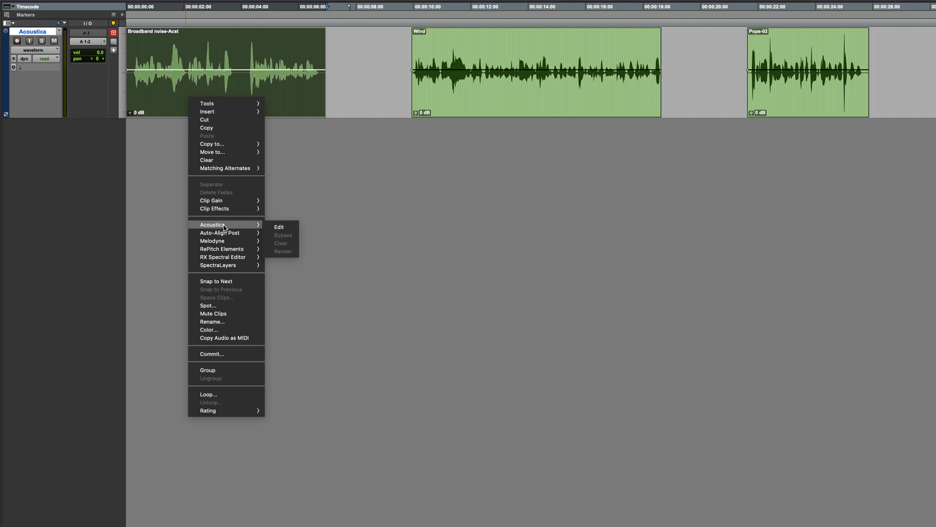
{"action": "mouse_move", "coordinate": [90, 127]}
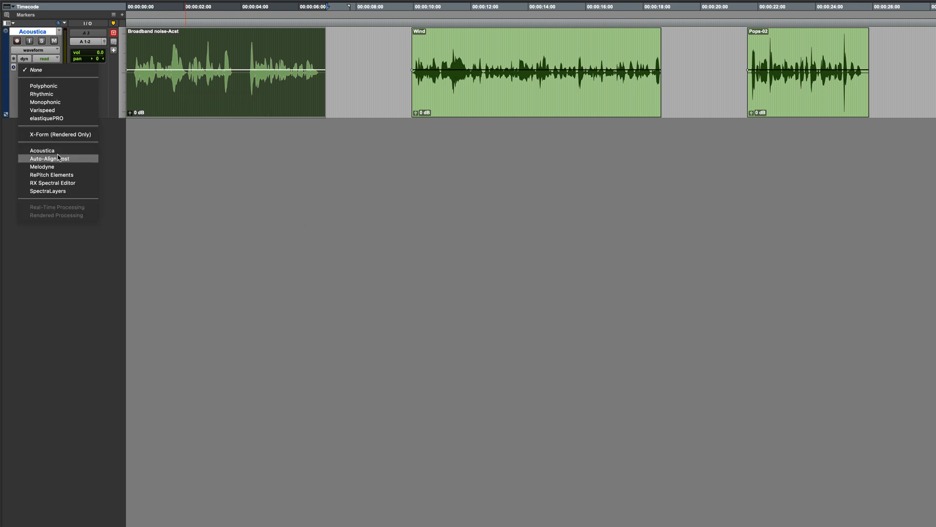
{"action": "left_click", "coordinate": [42, 151]}
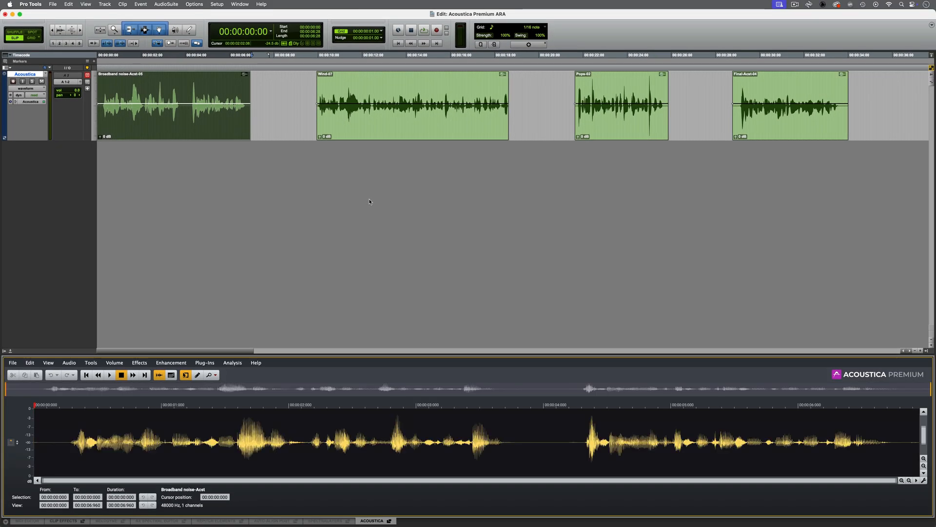
{"action": "mouse_move", "coordinate": [366, 264]}
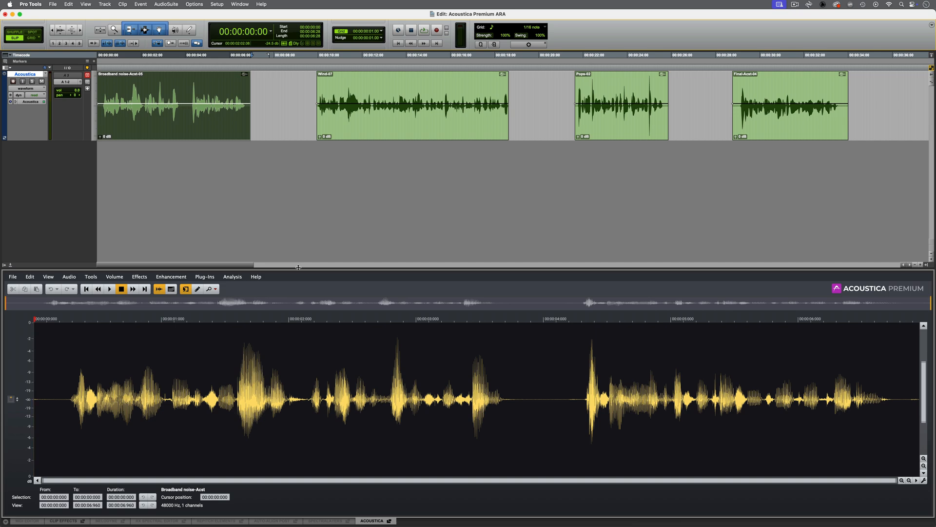
- Review Acoustica's enhancement processes such as DeNoise and DeVerberate for the clip
{"action": "left_click", "coordinate": [170, 276]}
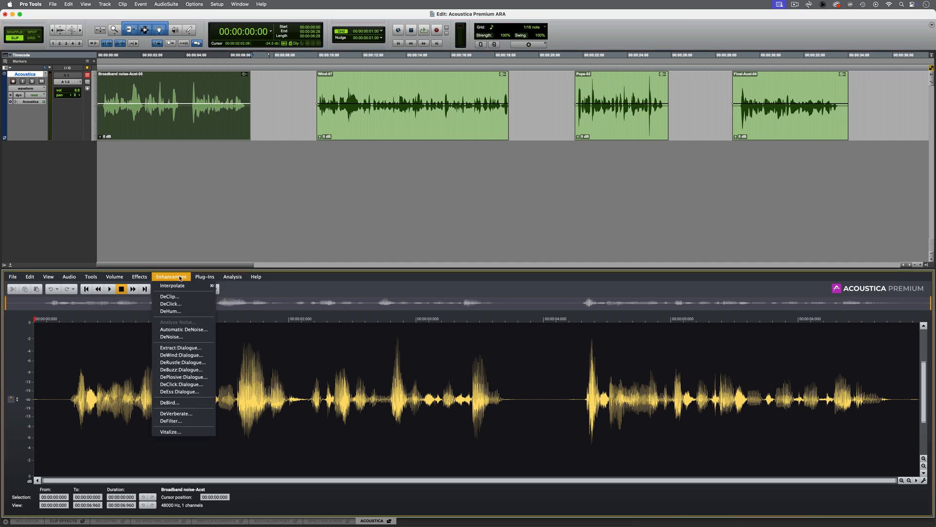
{"action": "mouse_move", "coordinate": [171, 337]}
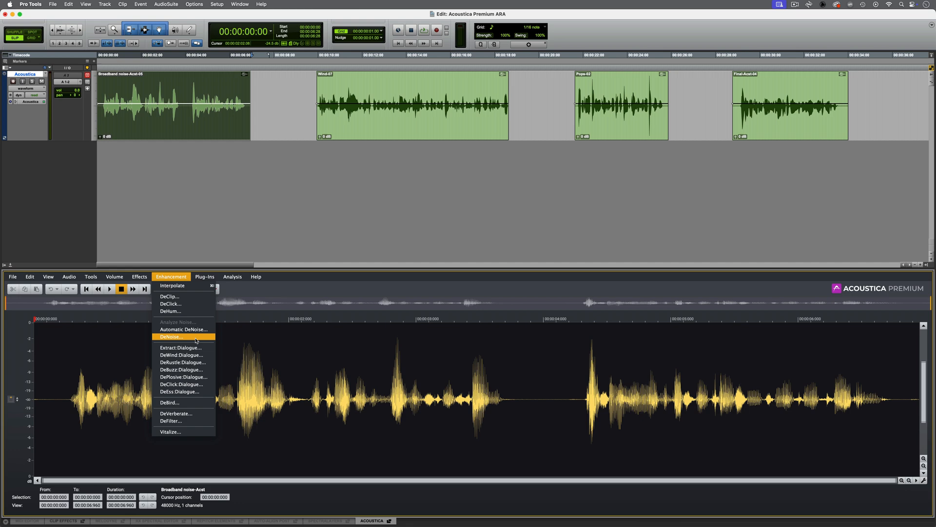
{"action": "mouse_move", "coordinate": [190, 414]}
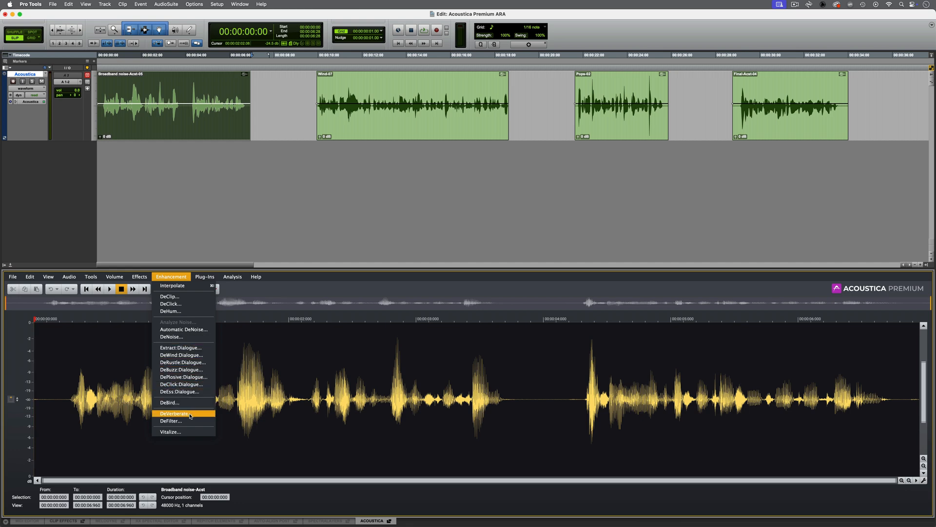
{"action": "mouse_move", "coordinate": [299, 363]}
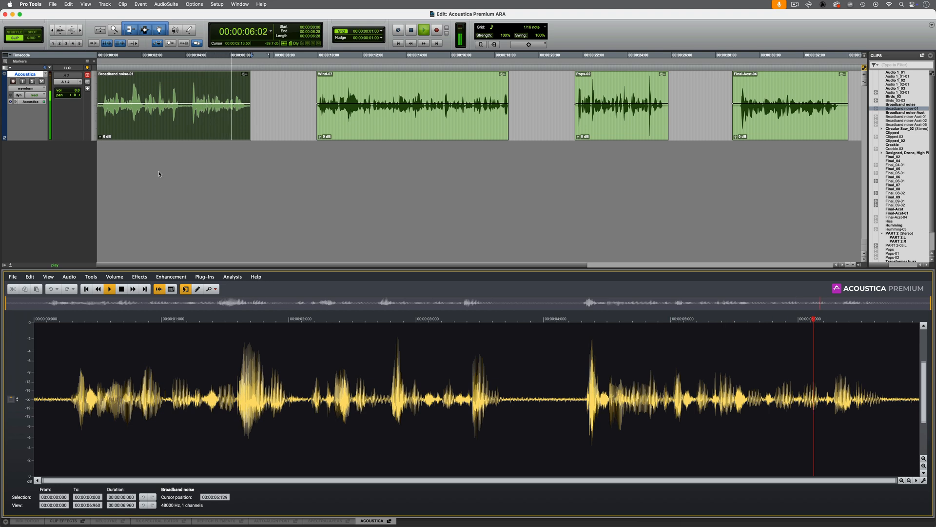
- Run Extract:Dialogue on the clip at -7.7% sensitivity and -31.1 dB maximum attenuation
{"action": "left_click", "coordinate": [169, 276]}
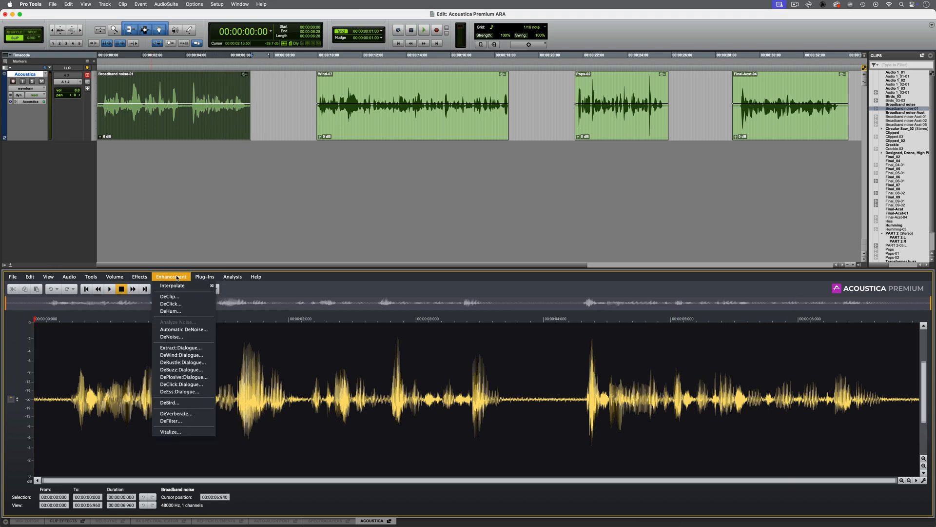
{"action": "left_click", "coordinate": [182, 348]}
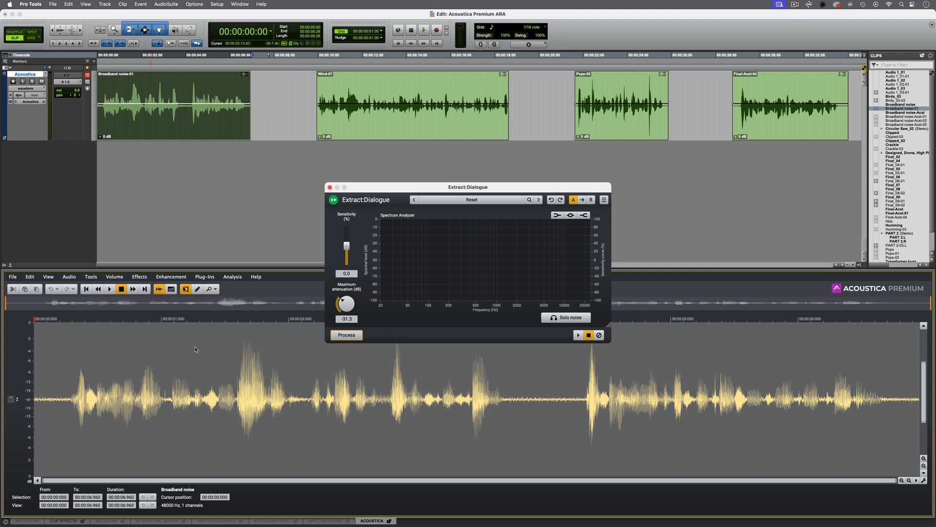
{"action": "mouse_move", "coordinate": [378, 315]}
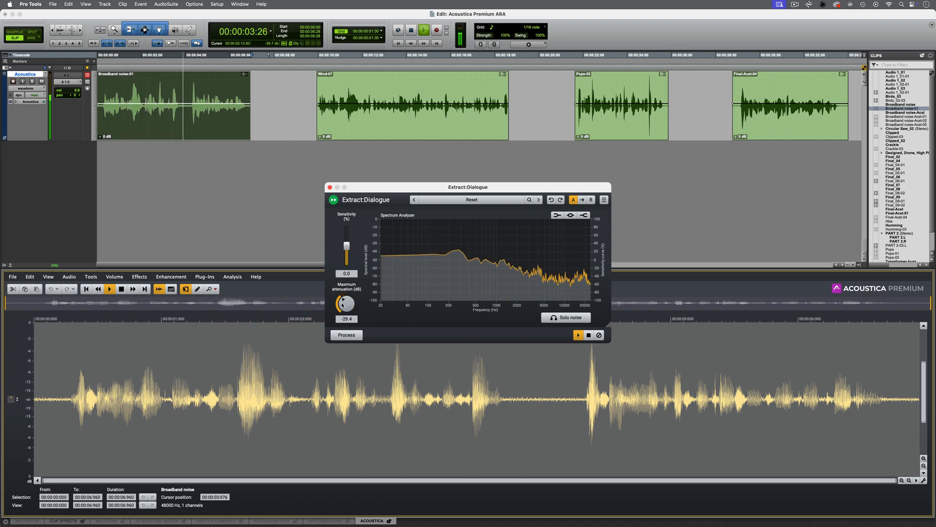
{"action": "left_click_drag", "start_coordinate": [347, 248], "coordinate": [347, 244]}
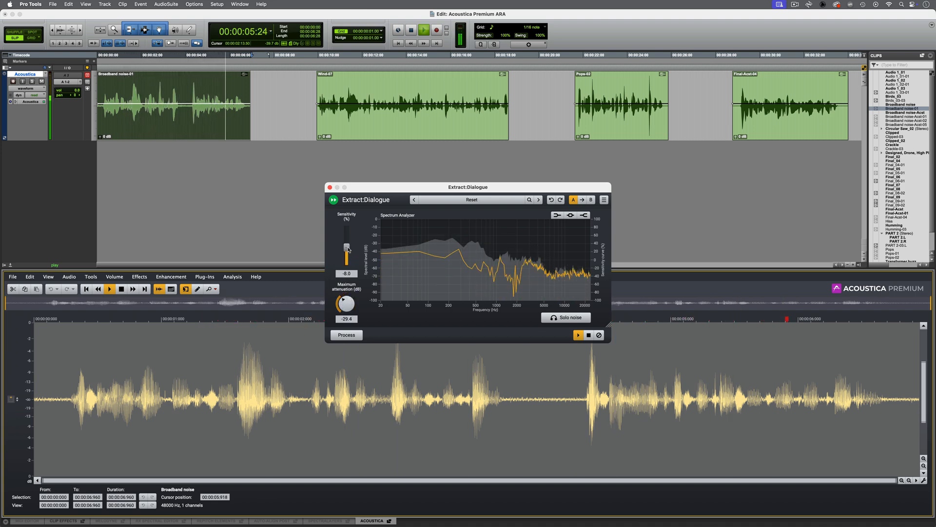
{"action": "left_click", "coordinate": [345, 335]}
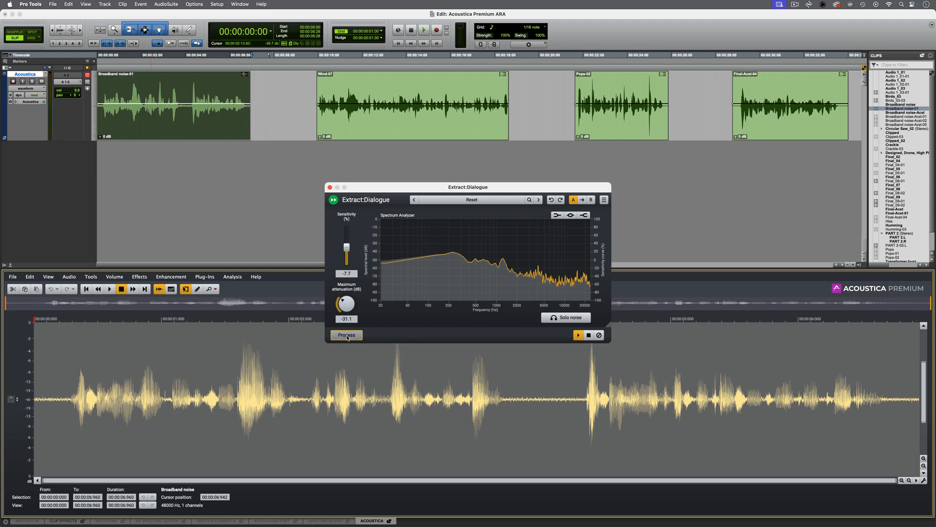
{"action": "left_click", "coordinate": [346, 335]}
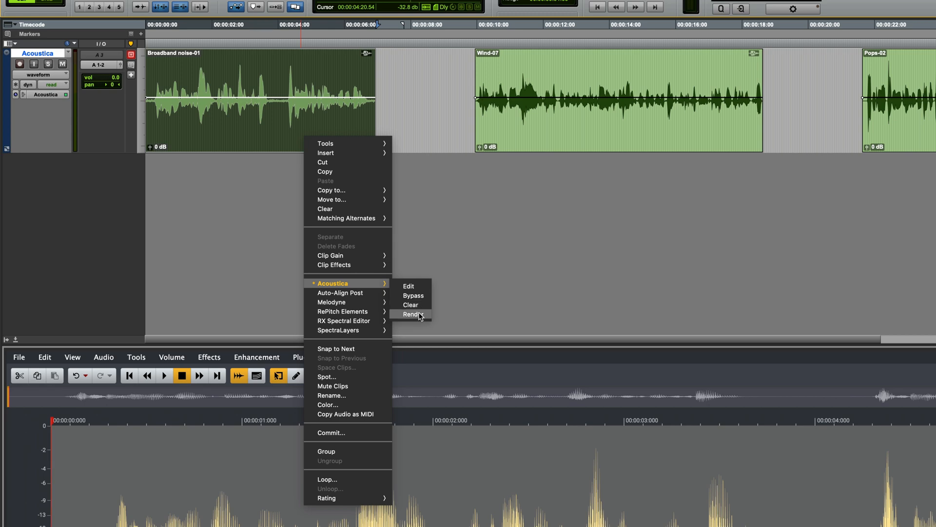
{"action": "mouse_move", "coordinate": [420, 296]}
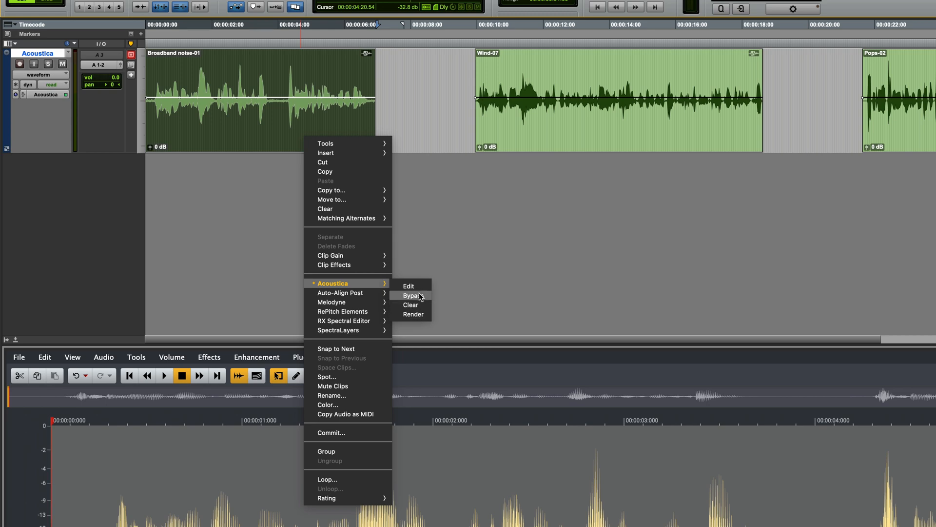
- Bypass the Broadband noise clip's Acoustica processing to hear it unprocessed
{"action": "left_click", "coordinate": [409, 286]}
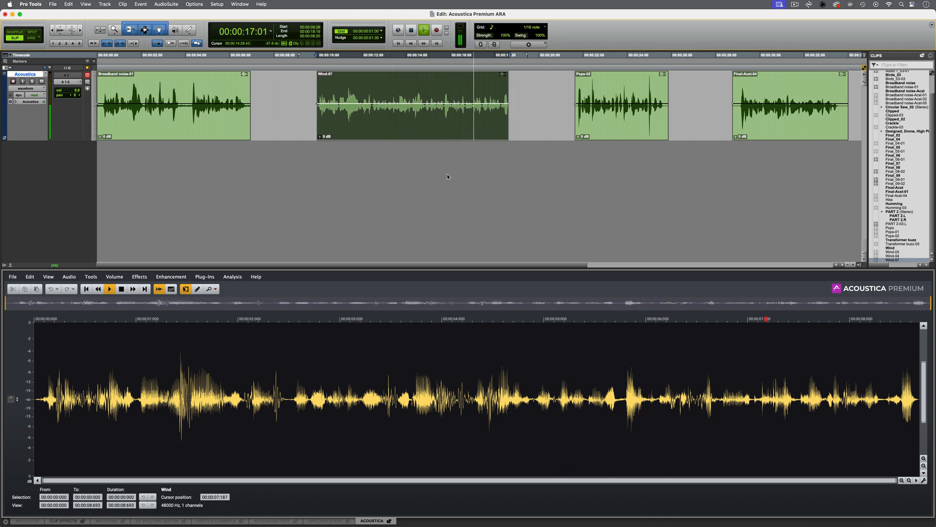
- Show the Wind clip as a spectrogram and list Acoustica's enhancement processes
{"action": "left_click", "coordinate": [120, 288]}
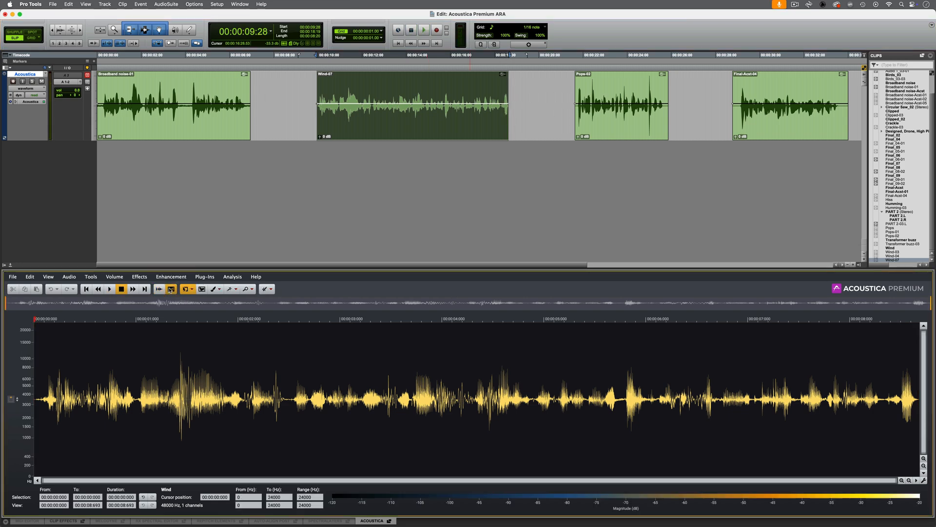
{"action": "left_click", "coordinate": [173, 289]}
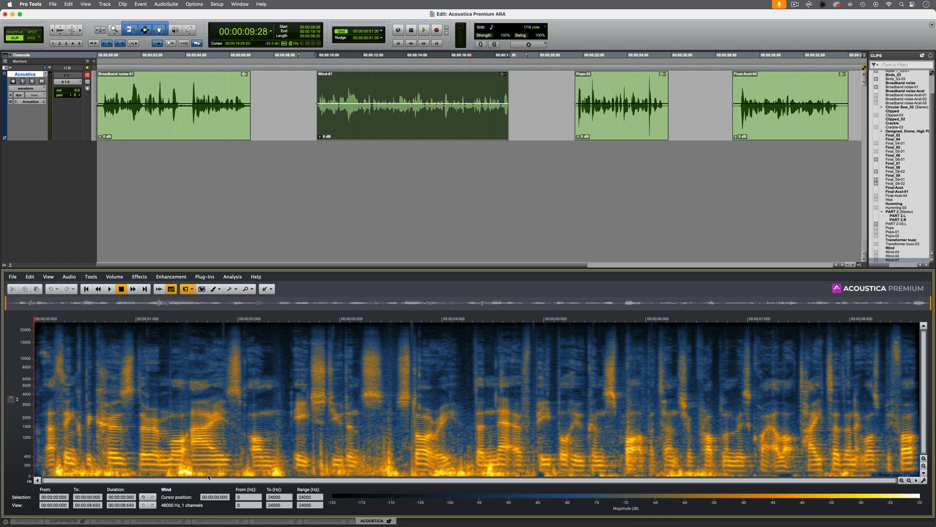
{"action": "mouse_move", "coordinate": [681, 453]}
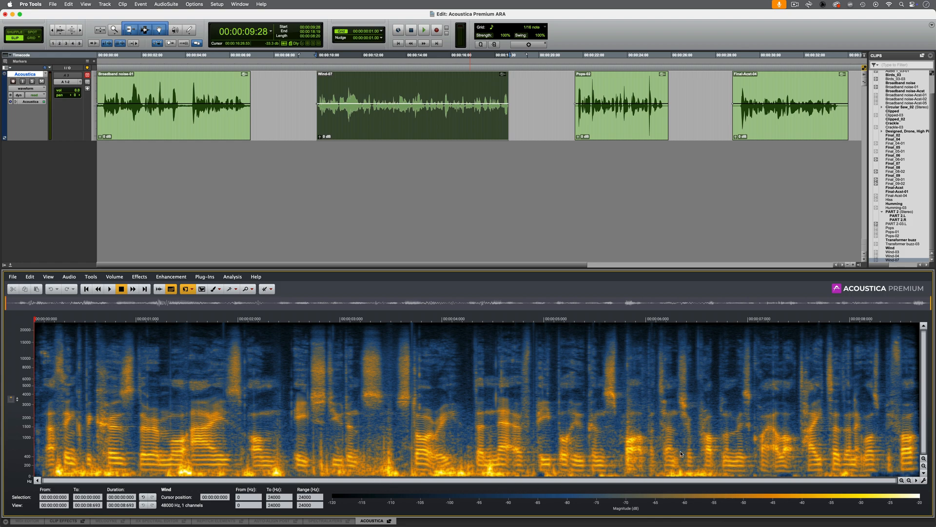
{"action": "left_click", "coordinate": [170, 276]}
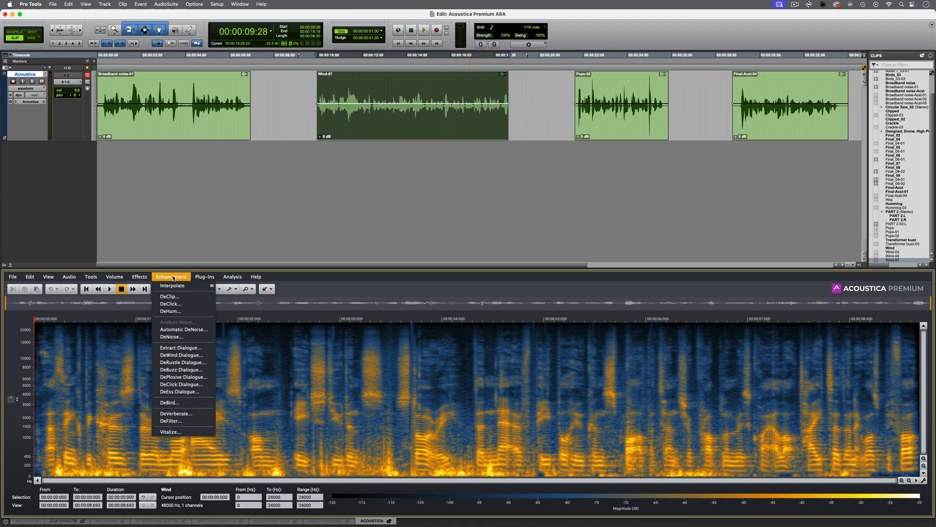
- Start DeWind:Dialogue with the sensitivity curve limited to low frequencies
{"action": "left_click", "coordinate": [181, 354]}
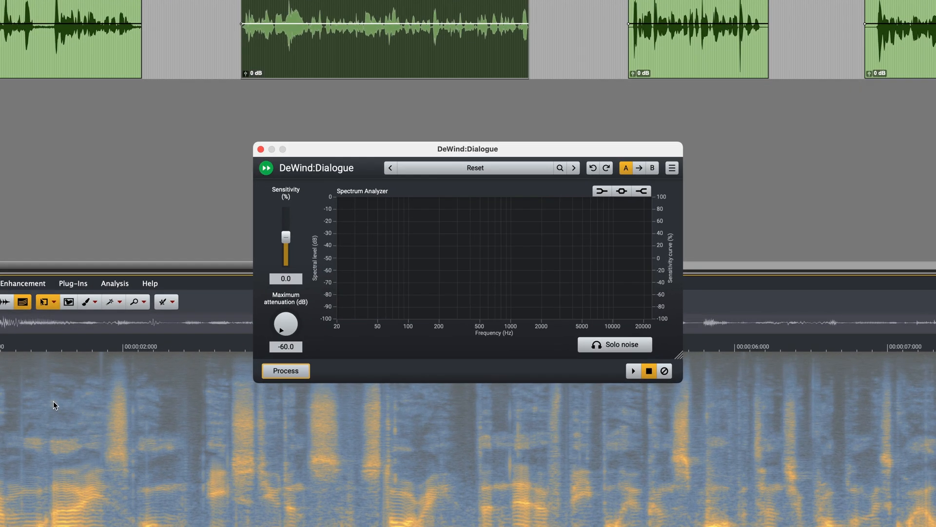
{"action": "mouse_move", "coordinate": [618, 259]}
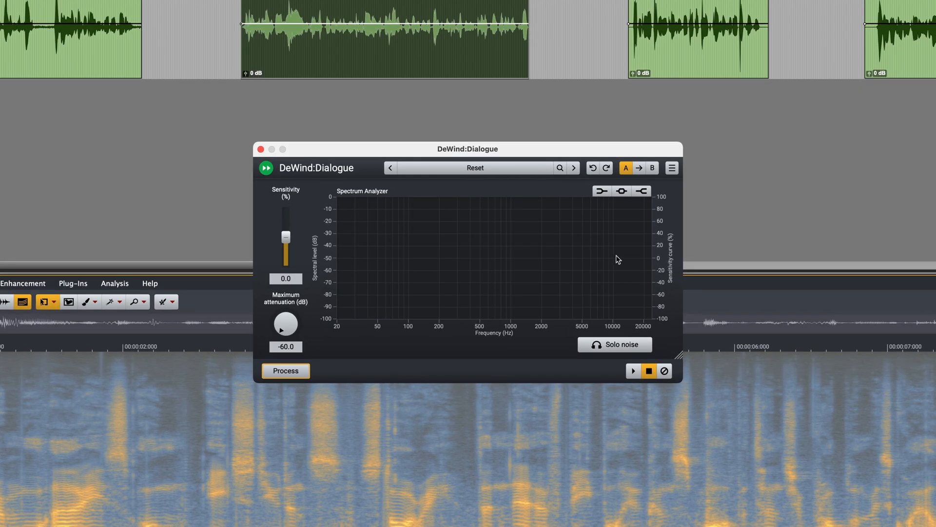
{"action": "left_click", "coordinate": [641, 191]}
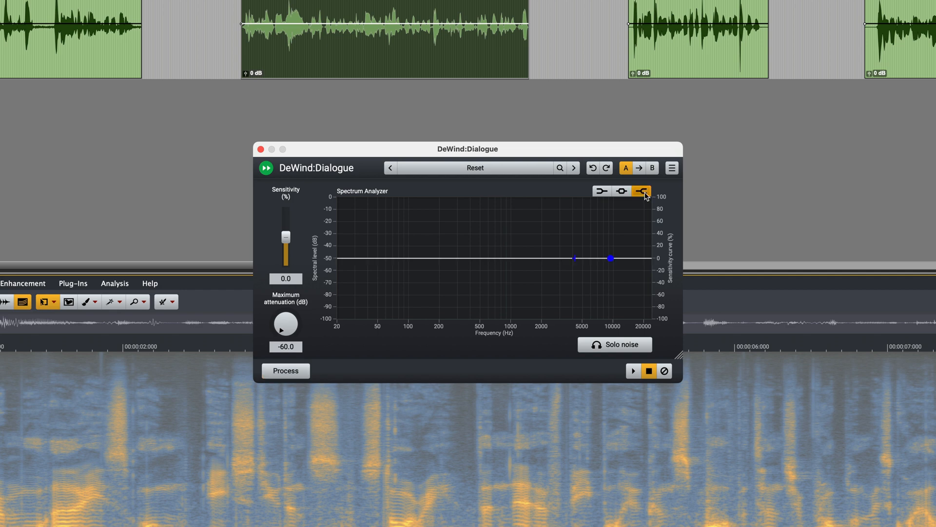
{"action": "left_click_drag", "start_coordinate": [611, 257], "coordinate": [600, 318]}
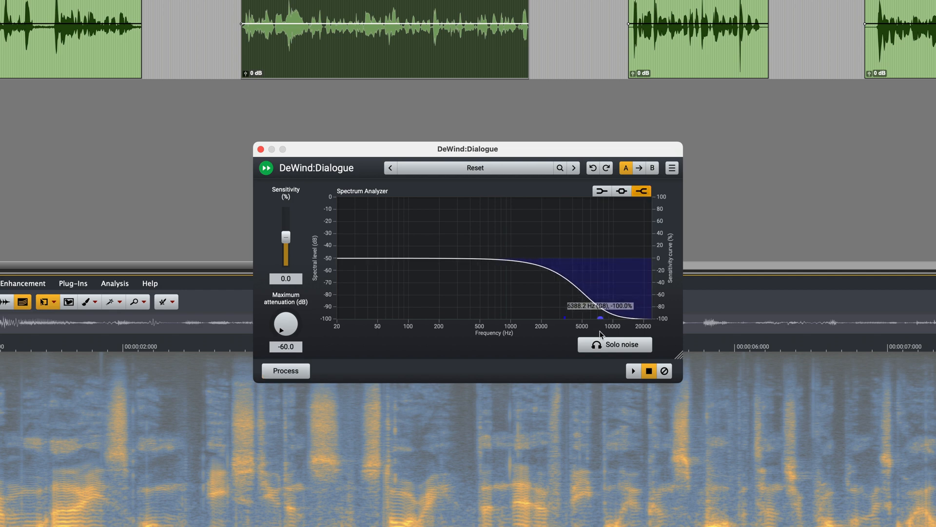
{"action": "left_click_drag", "start_coordinate": [601, 318], "coordinate": [483, 318]}
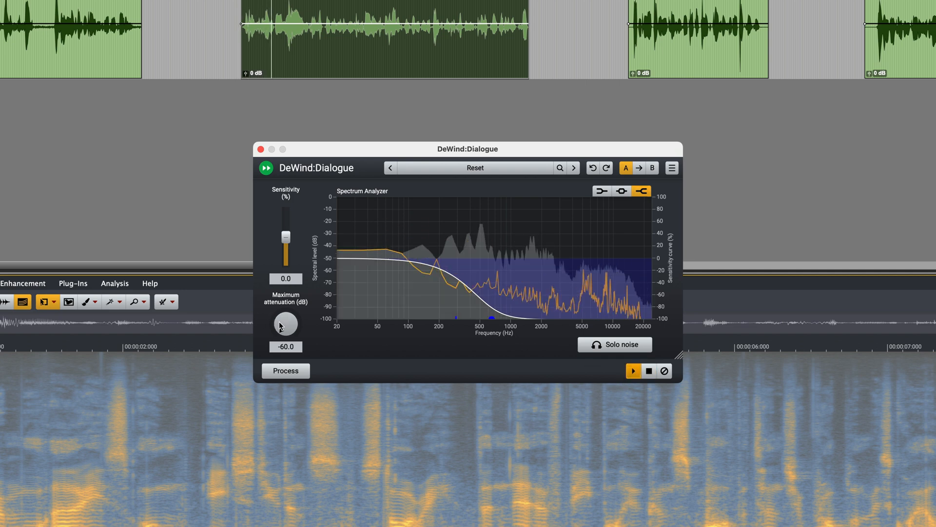
- Preview wind removal at about 35% sensitivity and -28 dB maximum attenuation
{"action": "left_click_drag", "start_coordinate": [286, 324], "coordinate": [278, 310]}
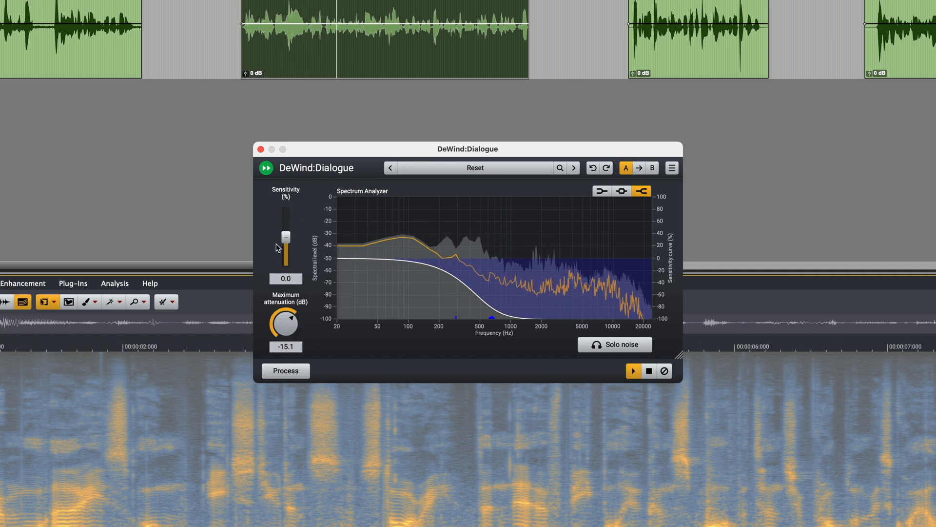
{"action": "left_click_drag", "start_coordinate": [286, 245], "coordinate": [286, 230]}
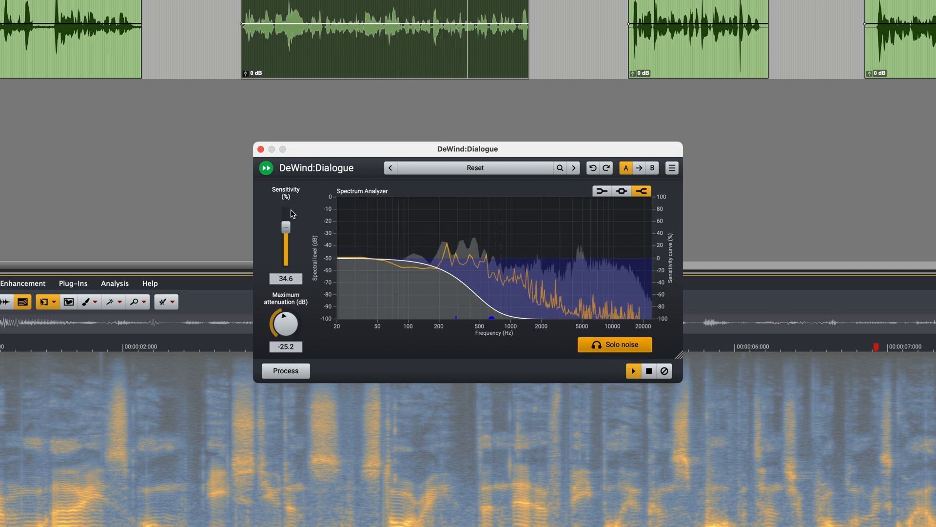
{"action": "left_click_drag", "start_coordinate": [286, 225], "coordinate": [286, 233]}
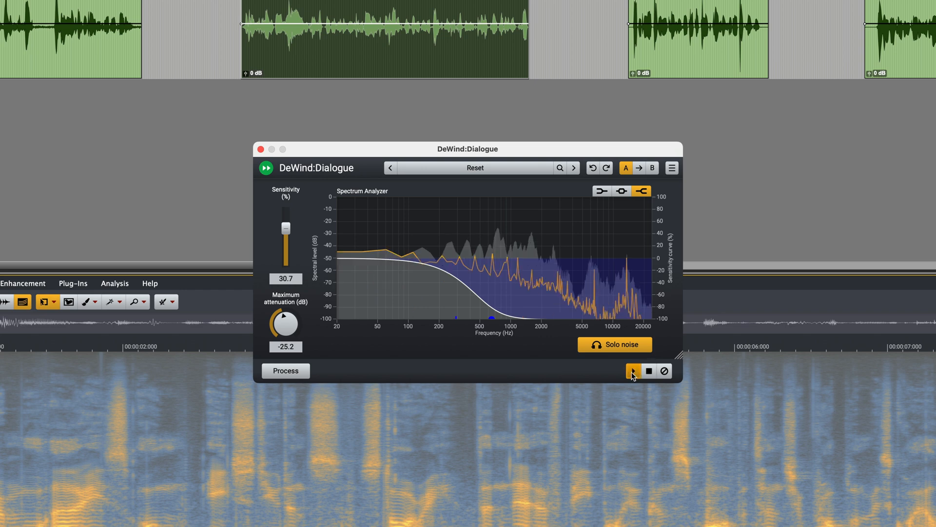
{"action": "left_click_drag", "start_coordinate": [285, 228], "coordinate": [286, 232]}
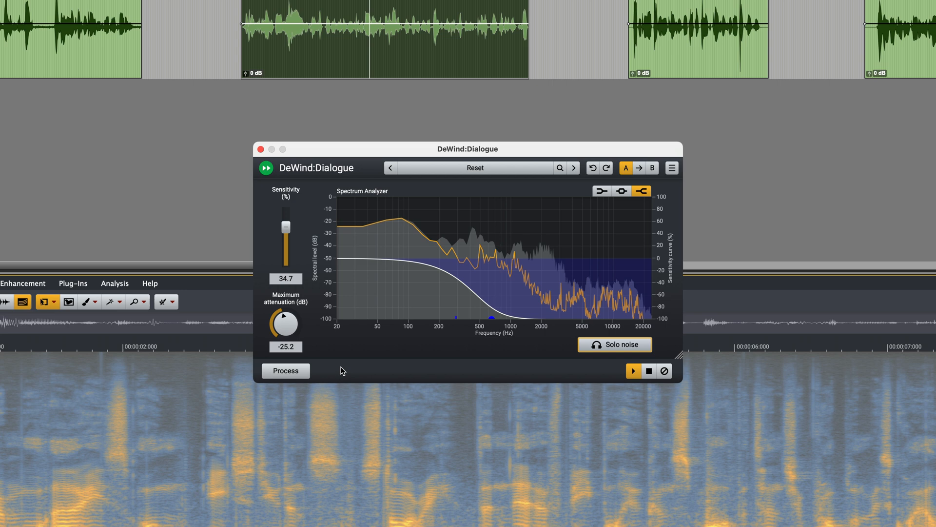
{"action": "left_click_drag", "start_coordinate": [286, 323], "coordinate": [286, 327]}
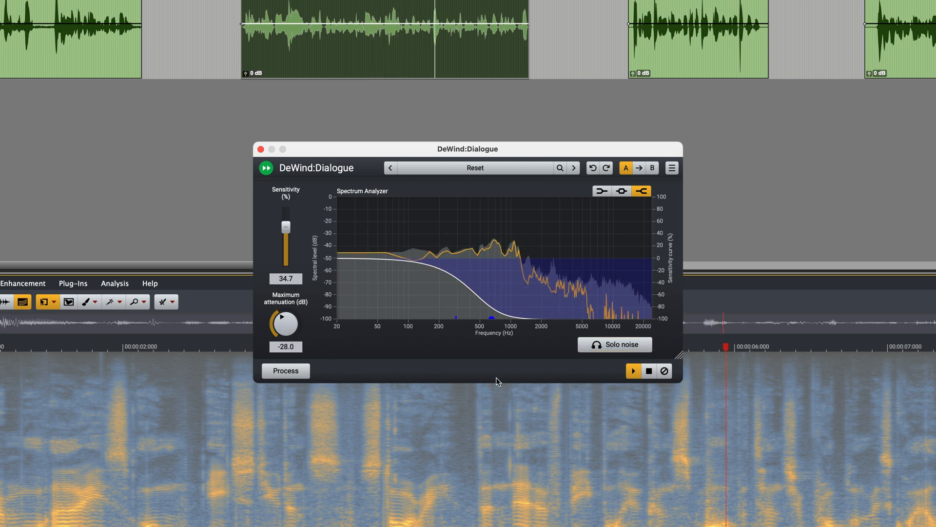
{"action": "left_click", "coordinate": [634, 371]}
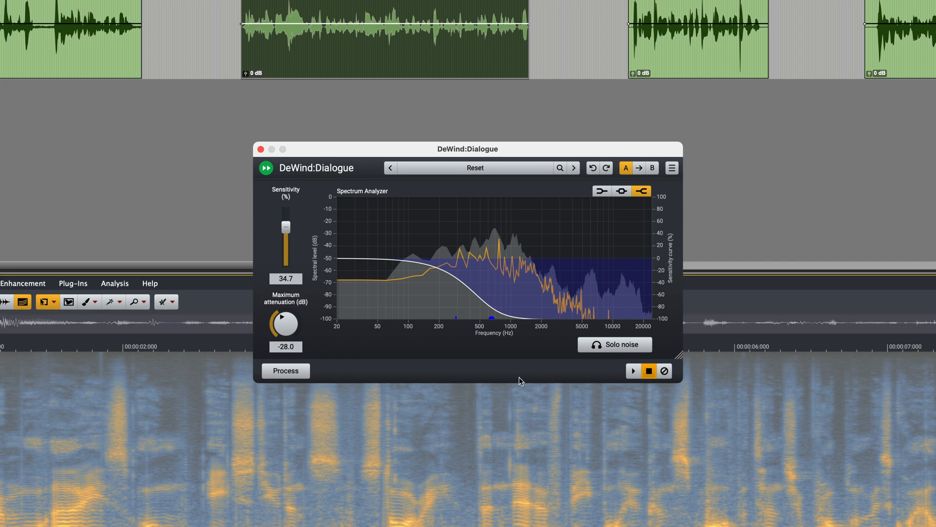
{"action": "mouse_move", "coordinate": [350, 376]}
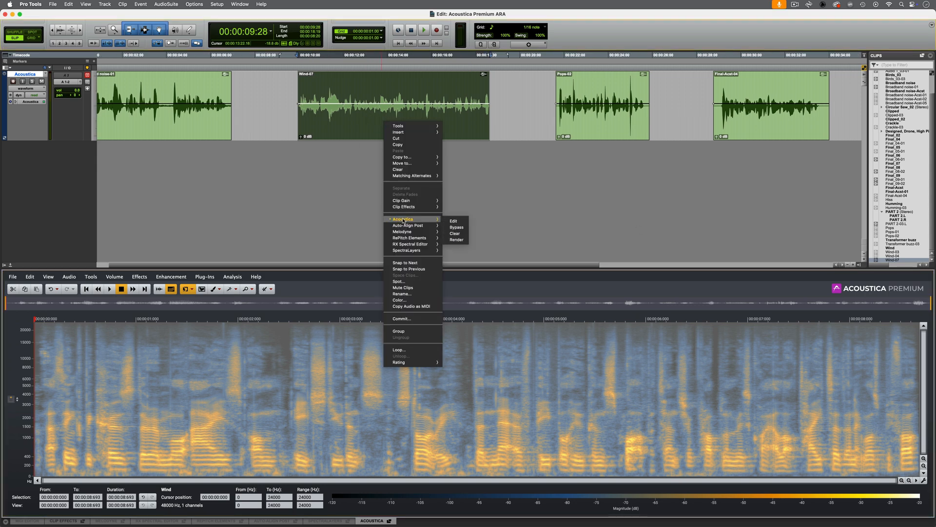
{"action": "mouse_move", "coordinate": [455, 227]}
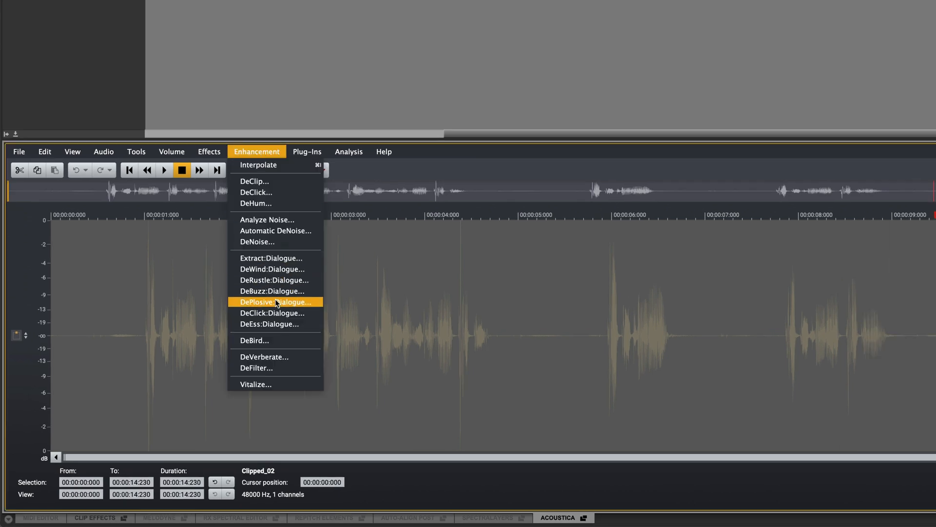
{"action": "mouse_move", "coordinate": [315, 307]}
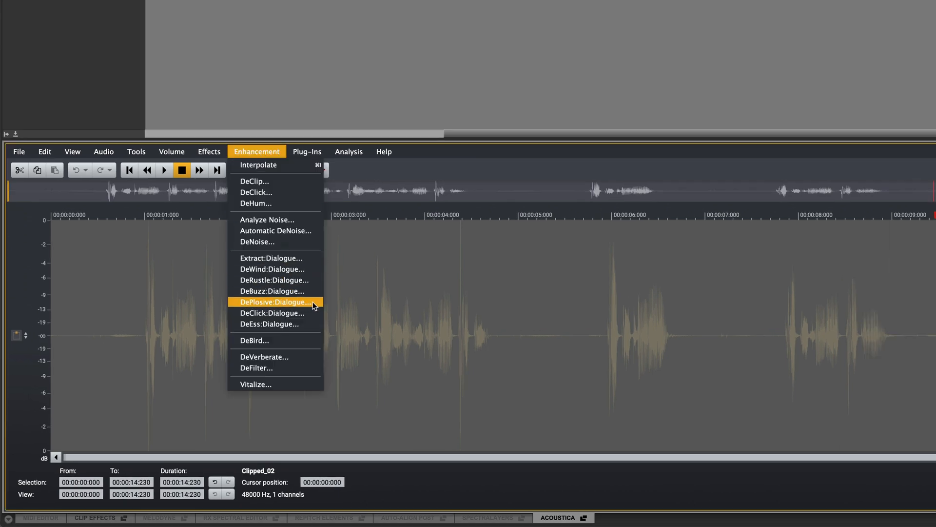
- Preview DePlosive:Dialogue on Clipped_02 with reduced maximum attenuation
{"action": "left_click", "coordinate": [272, 301]}
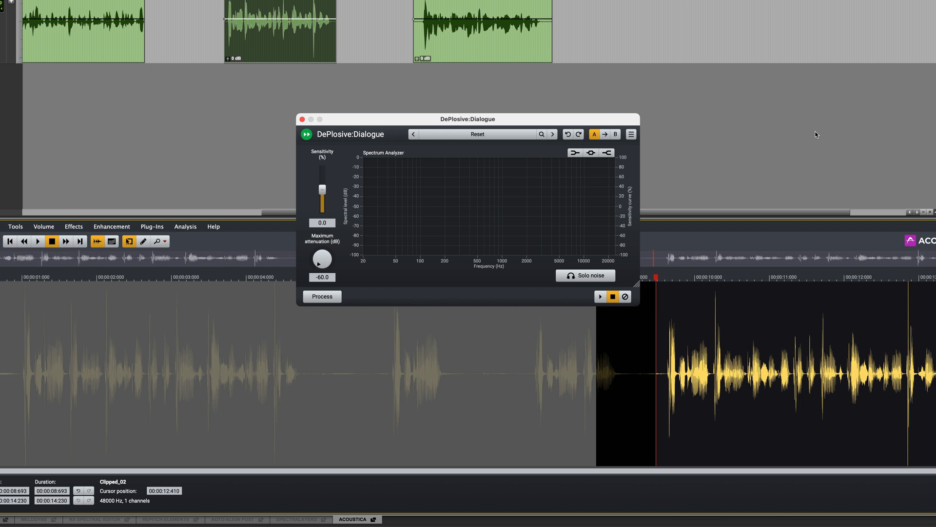
{"action": "left_click_drag", "start_coordinate": [322, 259], "coordinate": [322, 242]}
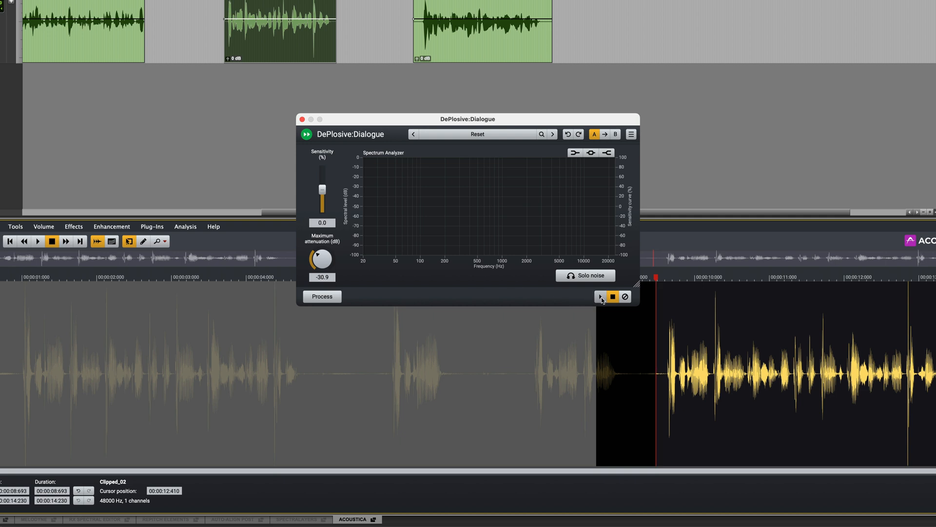
{"action": "left_click", "coordinate": [599, 296]}
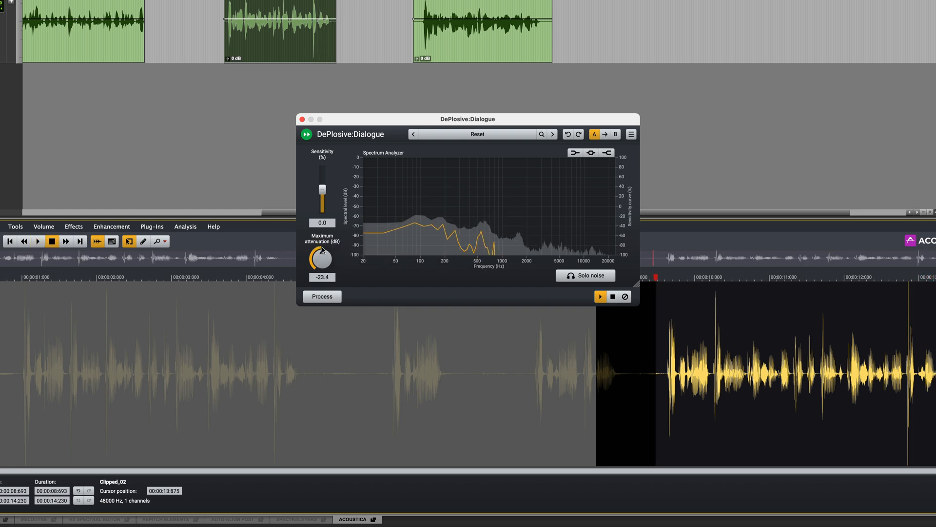
{"action": "left_click", "coordinate": [36, 241]}
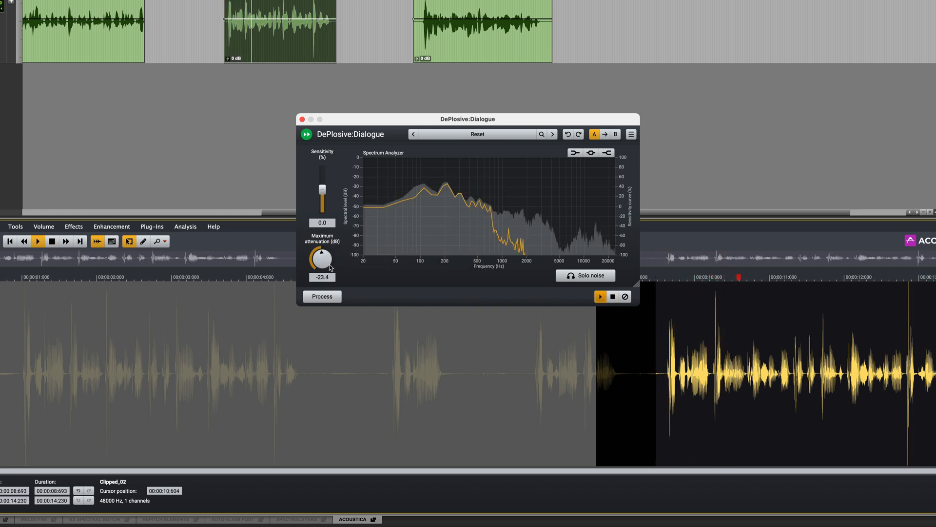
- Settle plosive reduction near -23.8 sensitivity and -22.6 dB maximum attenuation
{"action": "left_click_drag", "start_coordinate": [322, 189], "coordinate": [321, 195]}
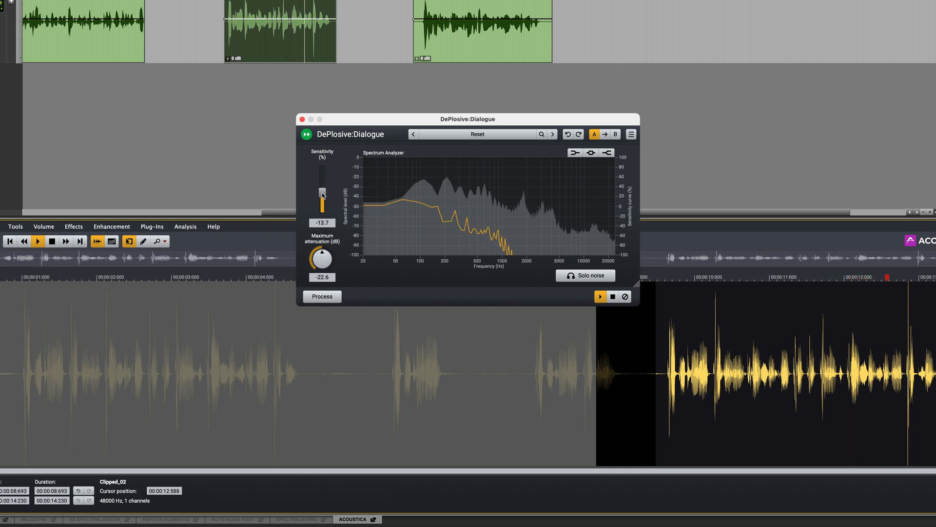
{"action": "left_click_drag", "start_coordinate": [323, 194], "coordinate": [323, 200]}
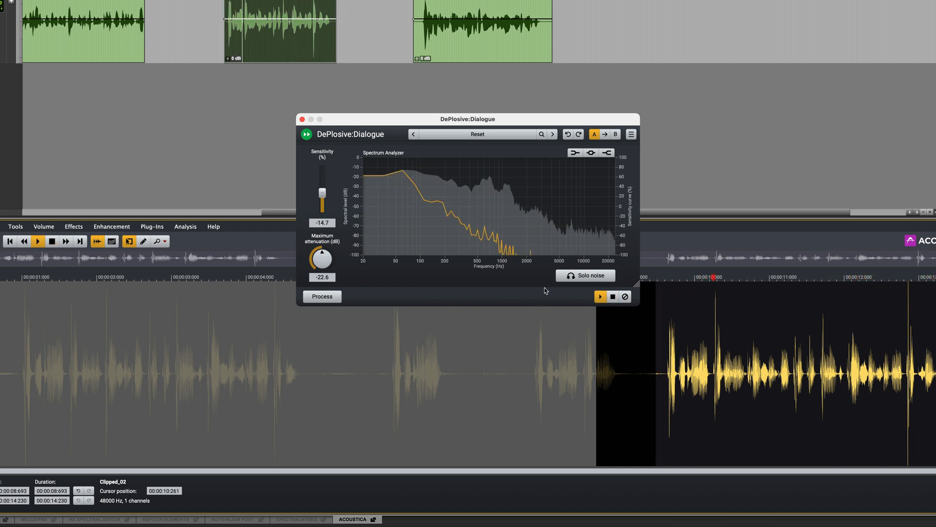
{"action": "left_click_drag", "start_coordinate": [322, 195], "coordinate": [322, 200]}
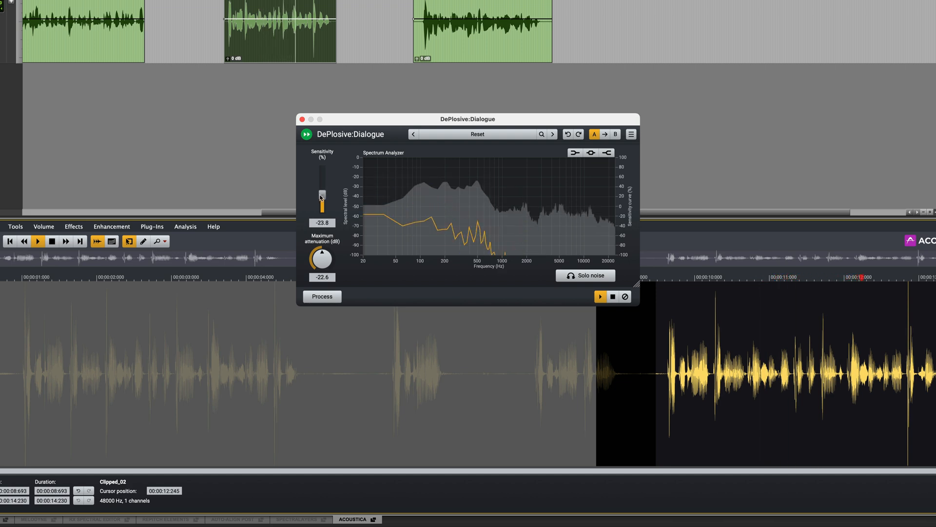
{"action": "left_click_drag", "start_coordinate": [321, 197], "coordinate": [321, 192]}
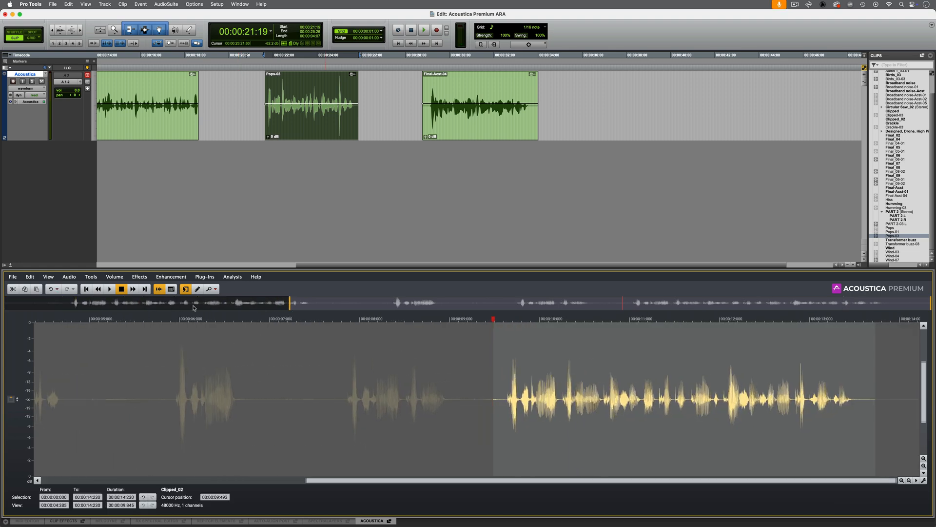
- Launch Verberate 2 reverb from Acoustica's Effects menu for Clipped_02
{"action": "left_click", "coordinate": [139, 276]}
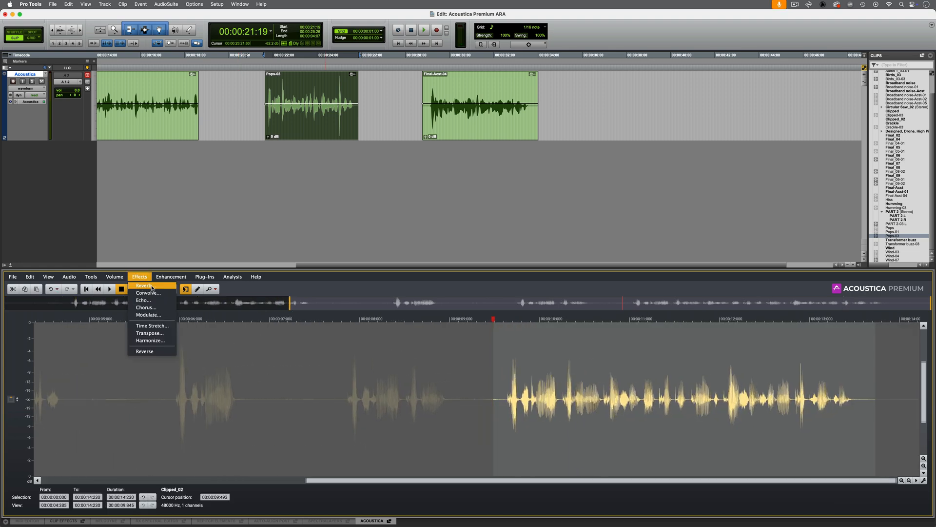
{"action": "left_click", "coordinate": [145, 285]}
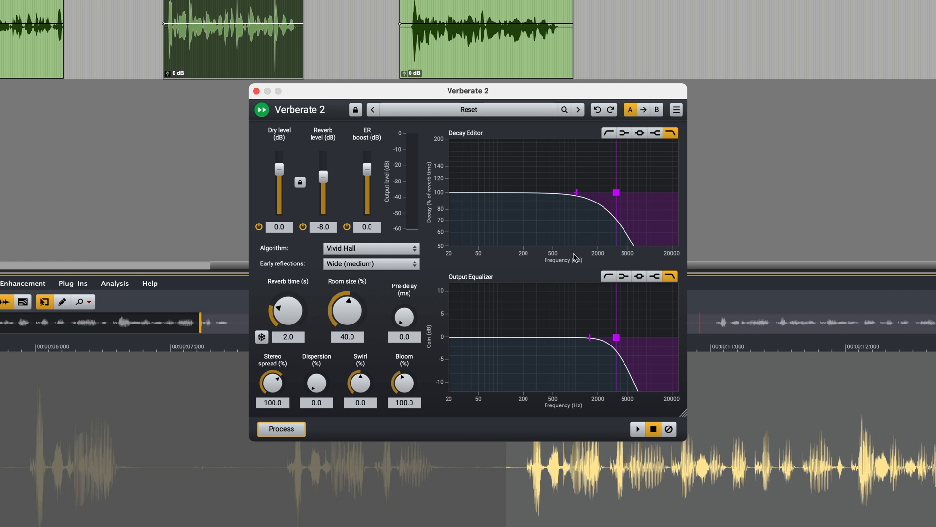
{"action": "mouse_move", "coordinate": [478, 184]}
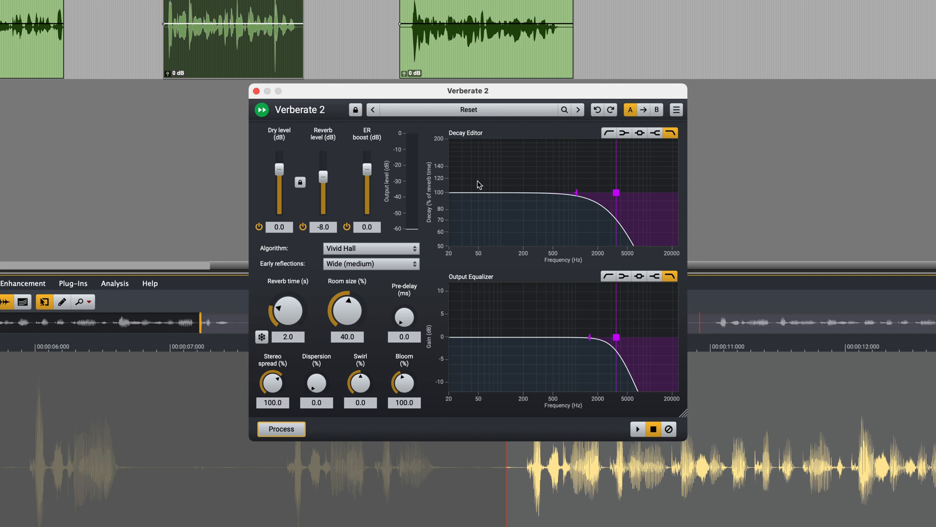
- Load the Kitchen preset, keep the dry signal, and set reverb level near -7.9 dB
{"action": "left_click", "coordinate": [469, 110]}
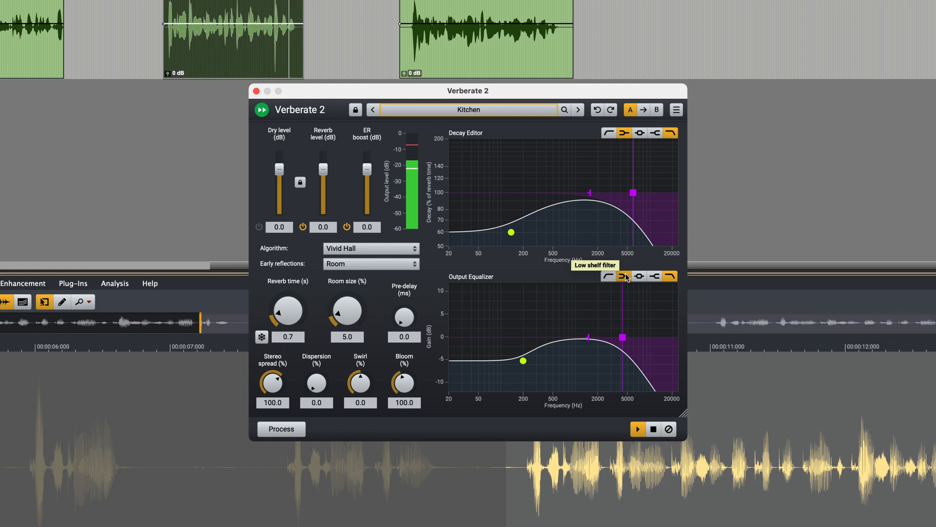
{"action": "mouse_move", "coordinate": [852, 259]}
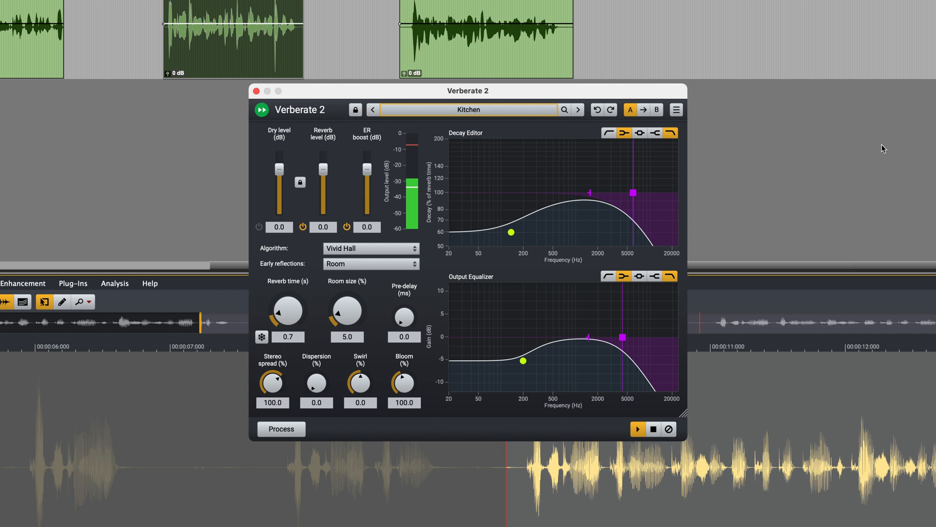
{"action": "mouse_move", "coordinate": [257, 244]}
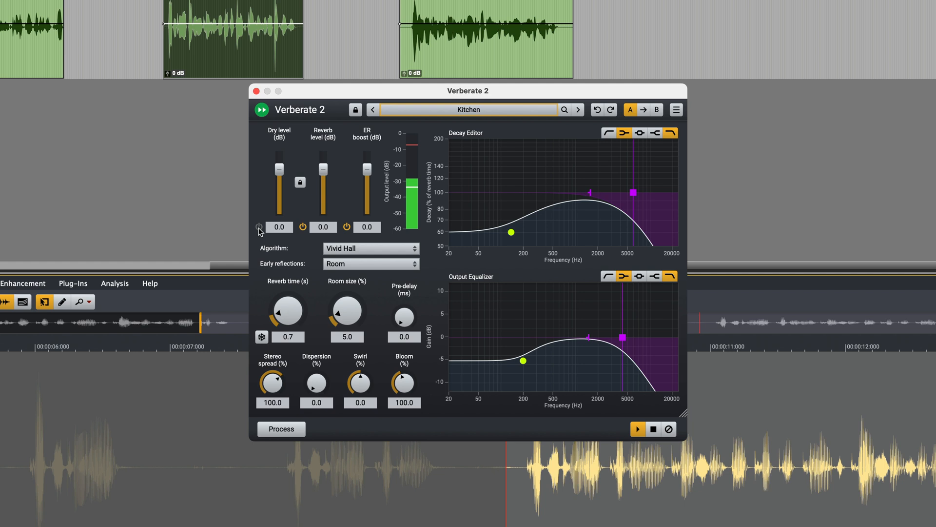
{"action": "left_click", "coordinate": [259, 226]}
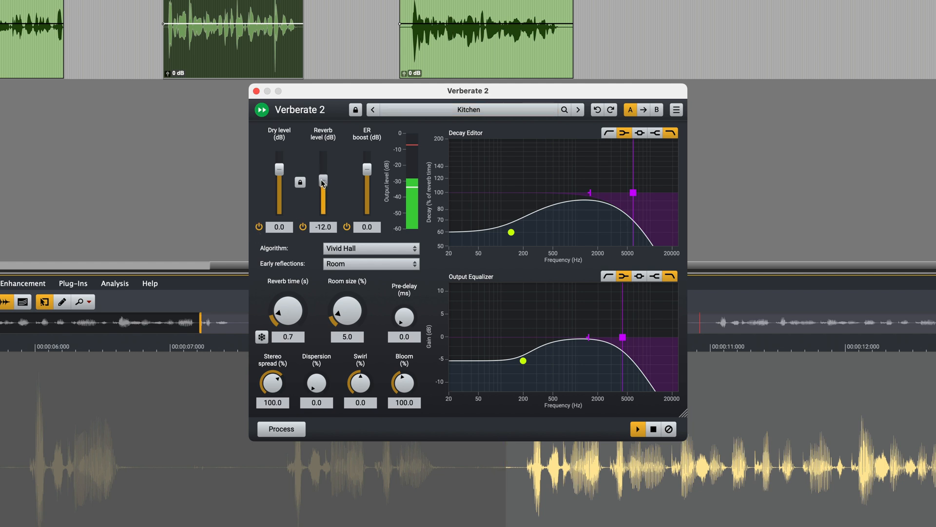
{"action": "left_click_drag", "start_coordinate": [323, 183], "coordinate": [323, 176]}
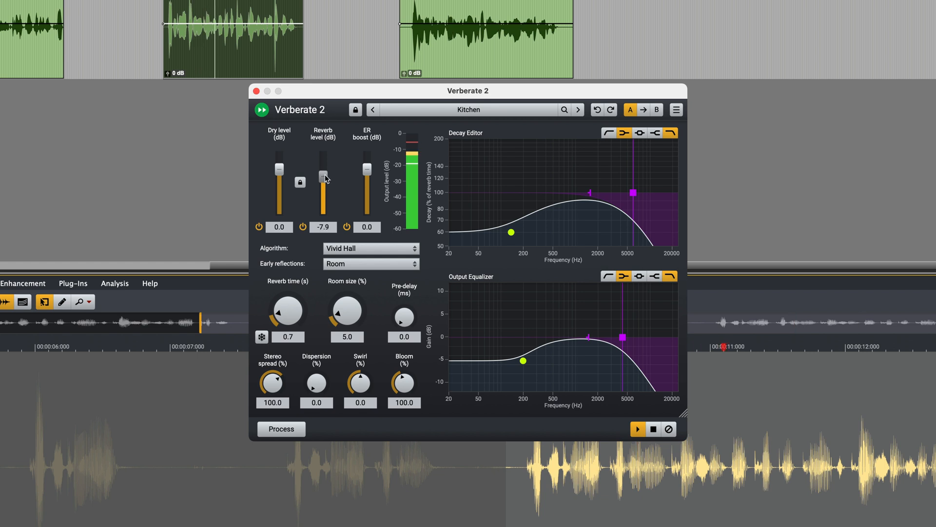
{"action": "left_click_drag", "start_coordinate": [323, 177], "coordinate": [323, 182]}
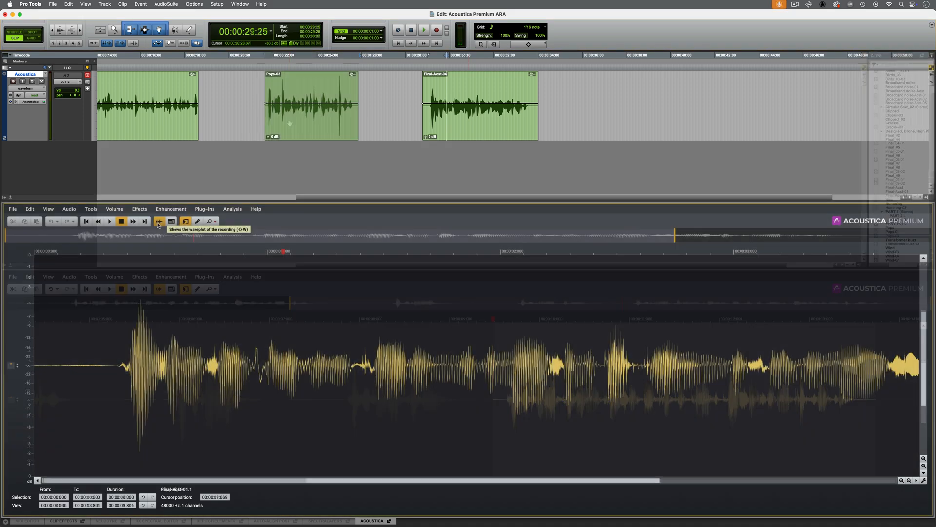
- Switch the Final-Acoustic clip display from waveform to spectrogram in Acoustica
{"action": "left_click", "coordinate": [424, 31]}
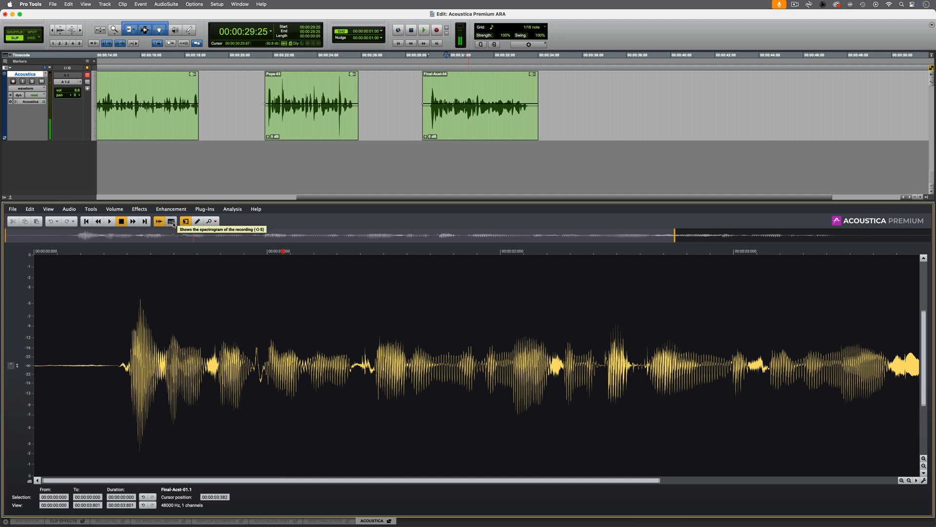
{"action": "left_click", "coordinate": [171, 222]}
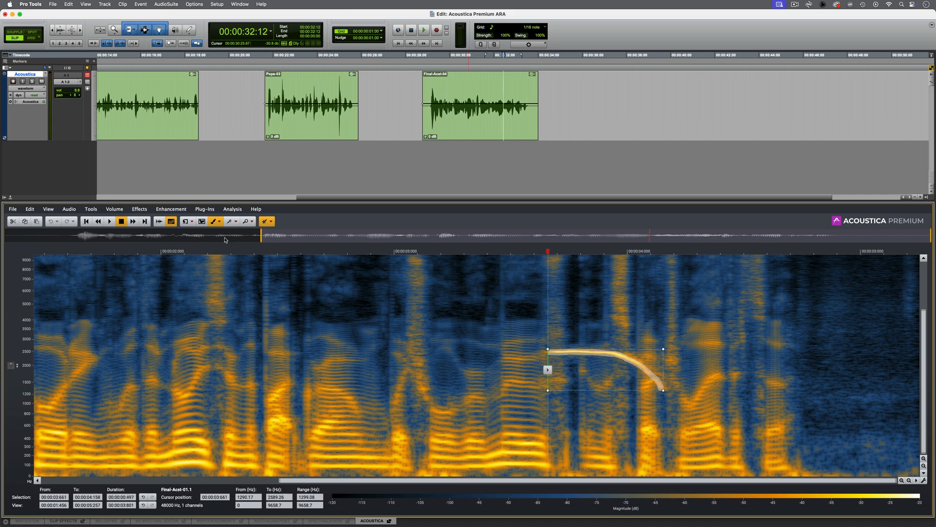
- Set the retouch method to Attenuate and apply it to the marked 2000 Hz tonal streak
{"action": "left_click", "coordinate": [266, 222]}
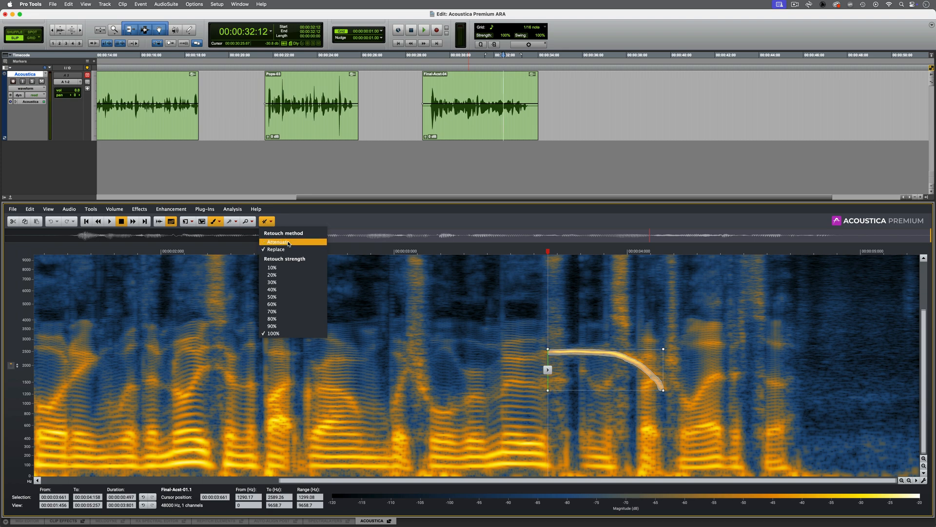
{"action": "left_click", "coordinate": [277, 241]}
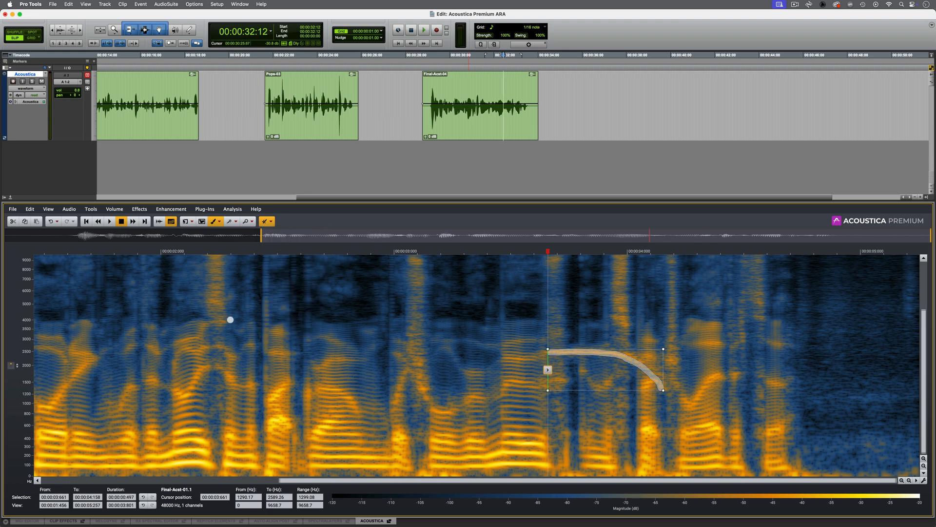
{"action": "left_click", "coordinate": [114, 208]}
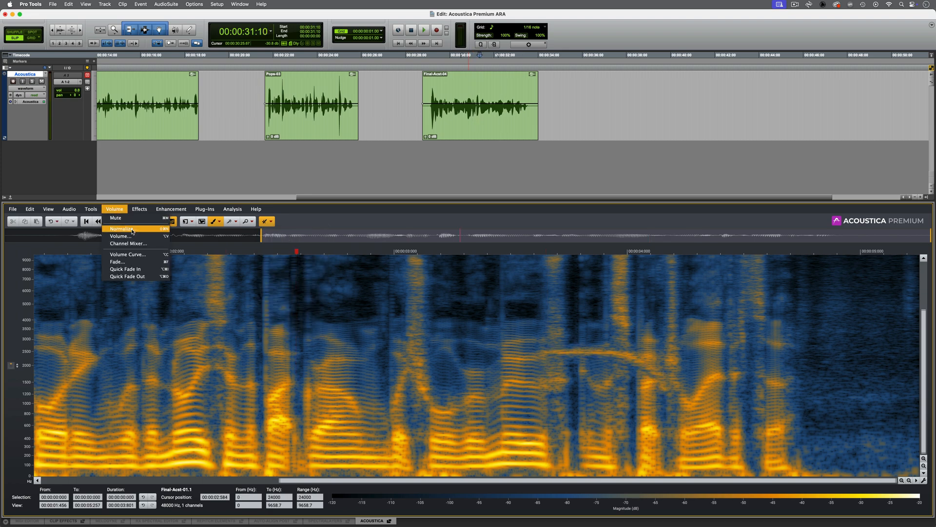
- Browse the Effects, Enhancement and Plug-ins menus without choosing anything
{"action": "left_click", "coordinate": [139, 209]}
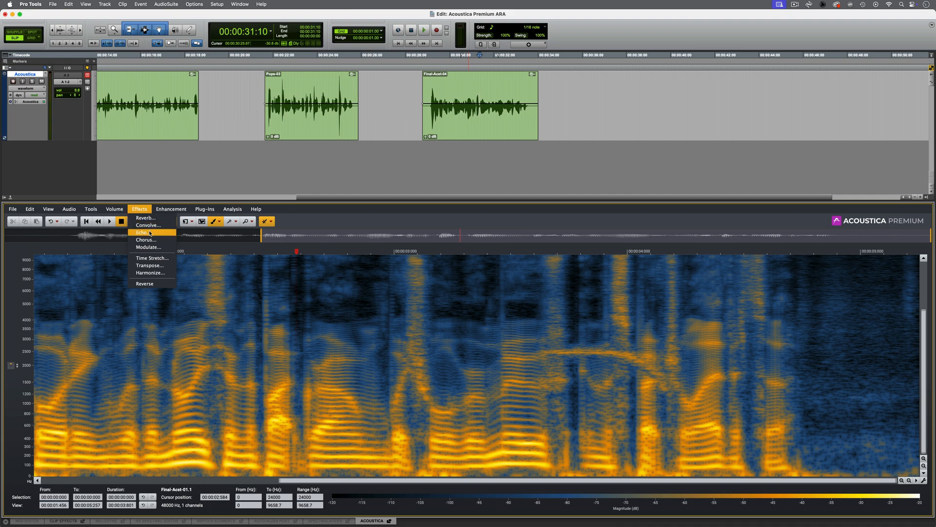
{"action": "left_click", "coordinate": [170, 208]}
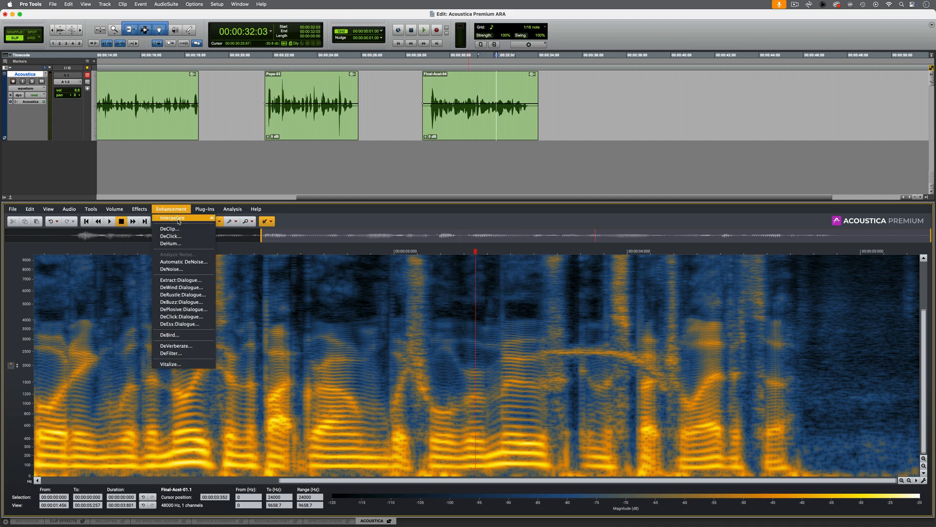
{"action": "mouse_move", "coordinate": [184, 347]}
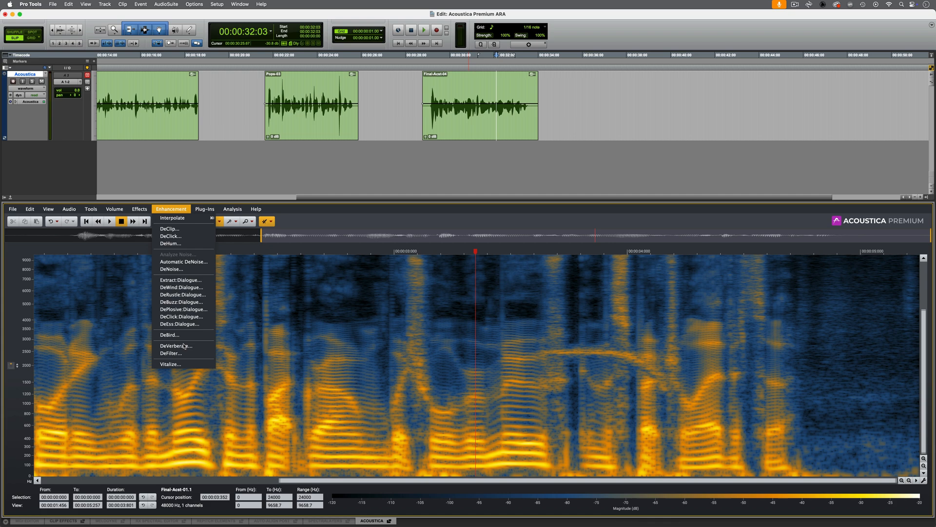
{"action": "left_click", "coordinate": [204, 209]}
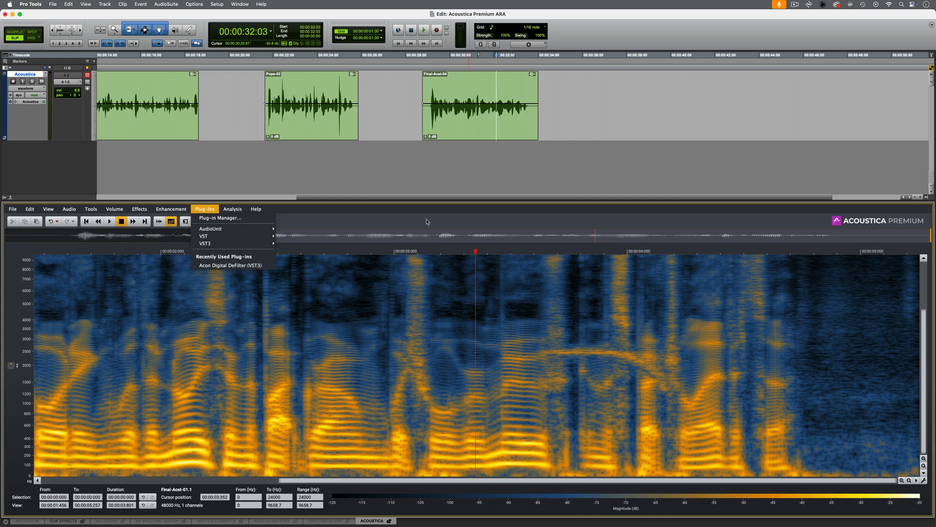
{"action": "left_click", "coordinate": [204, 209]}
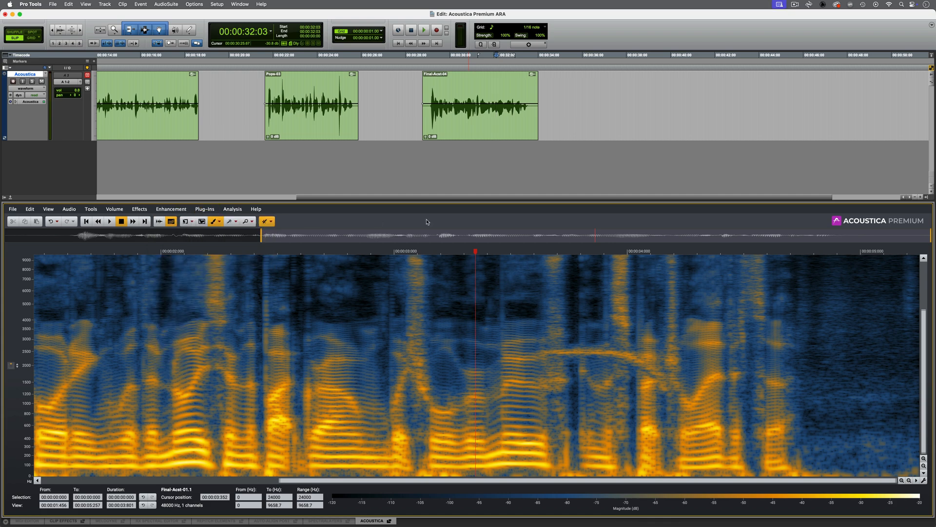
{"action": "mouse_move", "coordinate": [541, 162]}
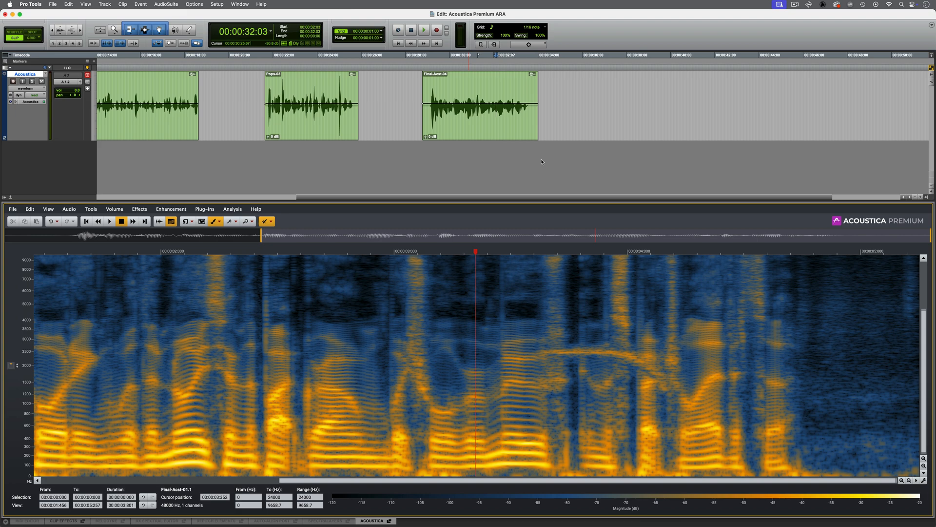